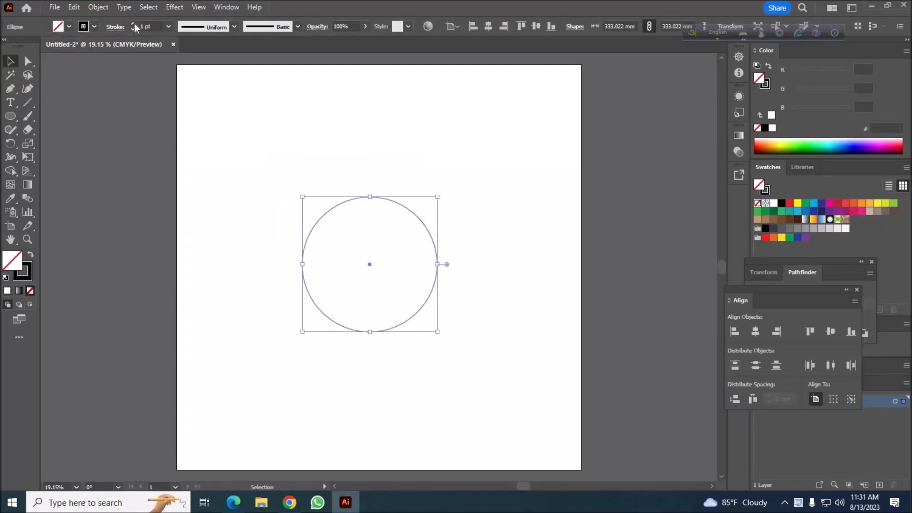
Give the circle a 6 pt stroke, cut it into a lens and lower half, and fill both green.
click(432, 186)
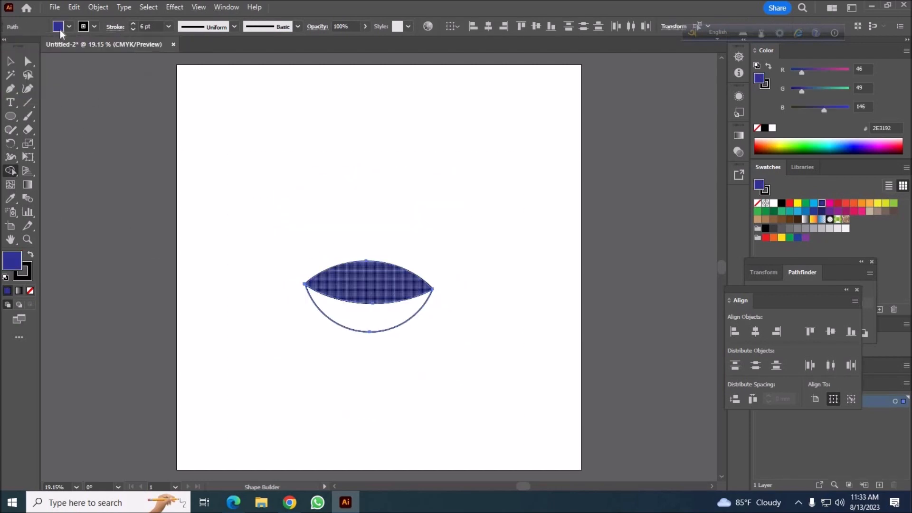
click(782, 211)
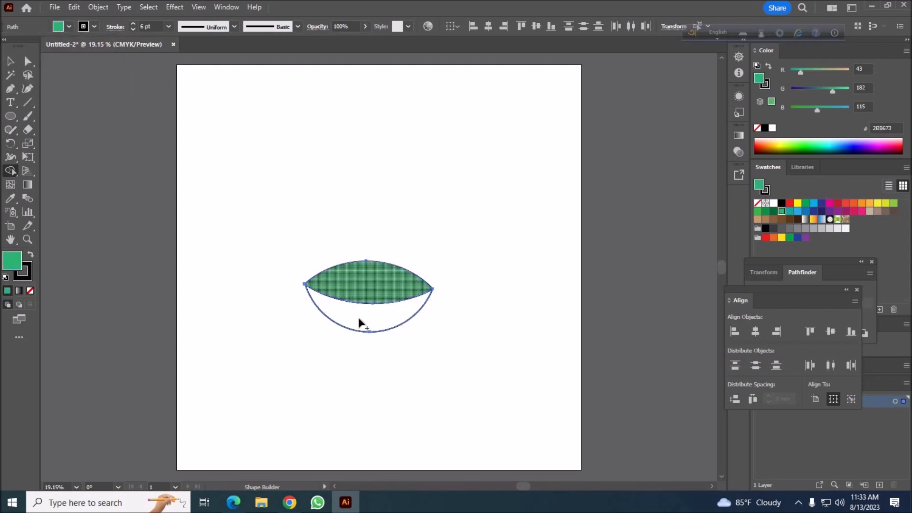
click(10, 61)
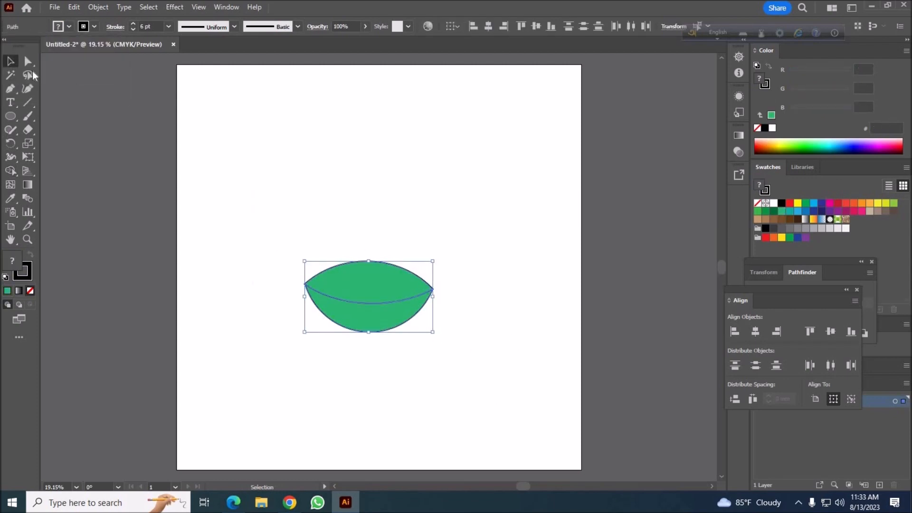
mouse_move(446, 263)
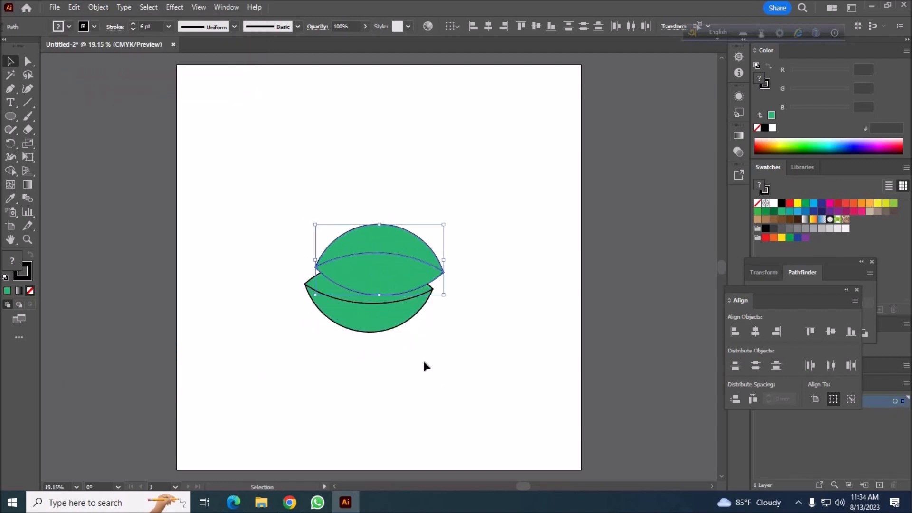
click(73, 7)
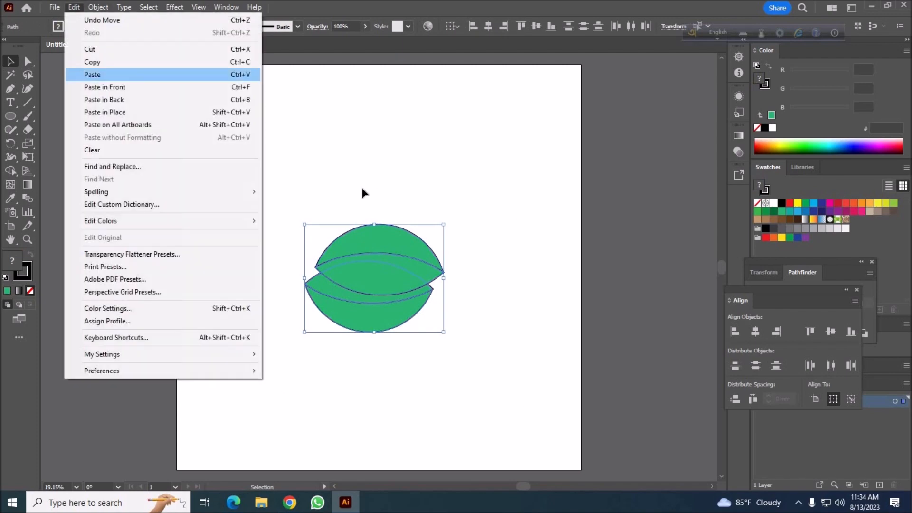
click(92, 74)
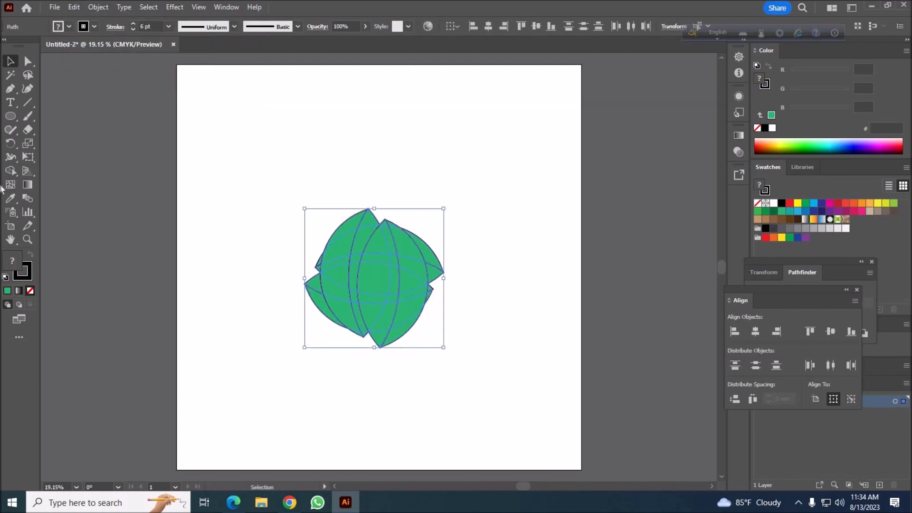
click(11, 170)
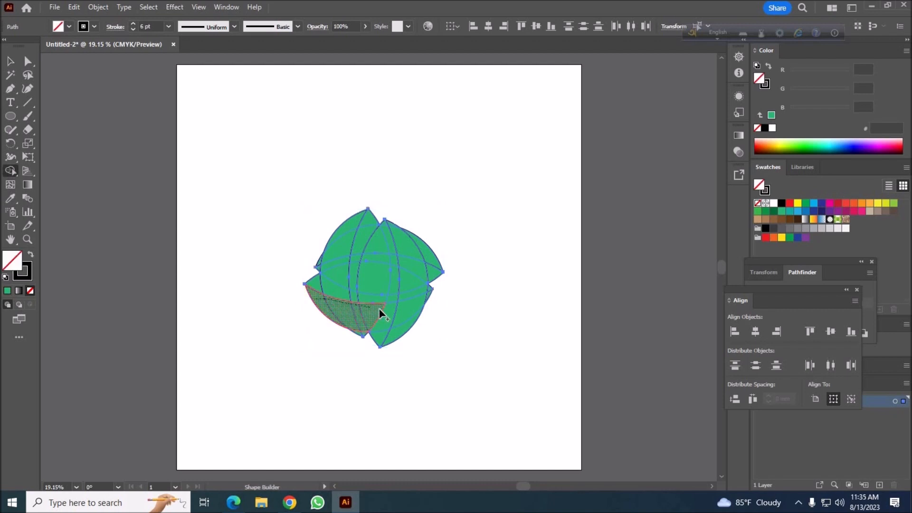
click(381, 314)
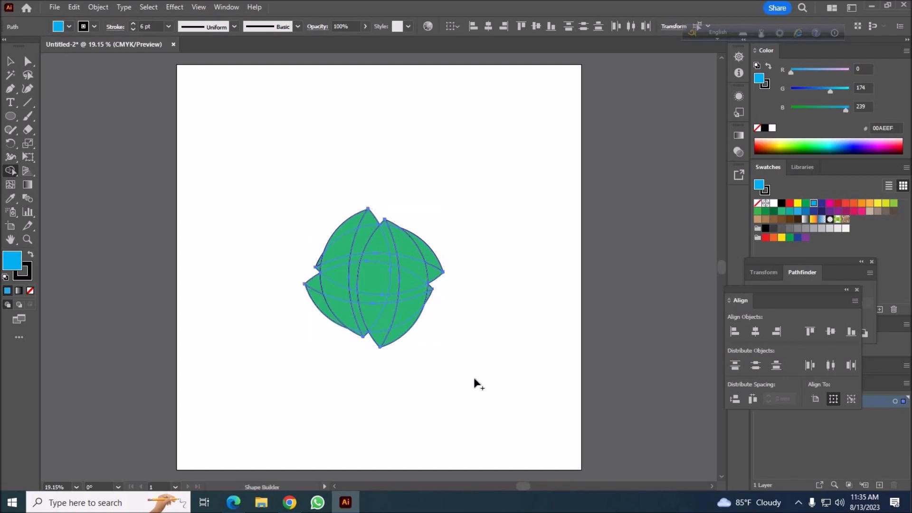
mouse_move(289, 208)
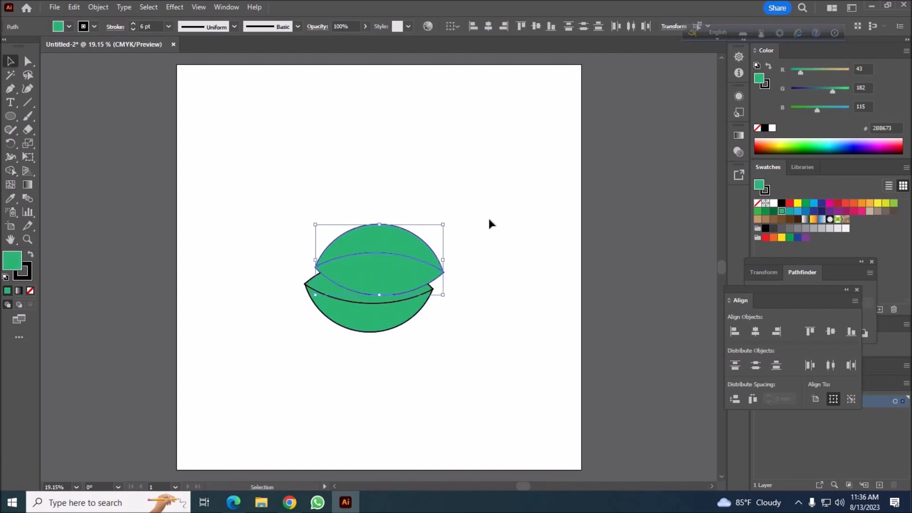
Rotate-copy the green pieces four times around a shared centre into a woven square.
click(486, 293)
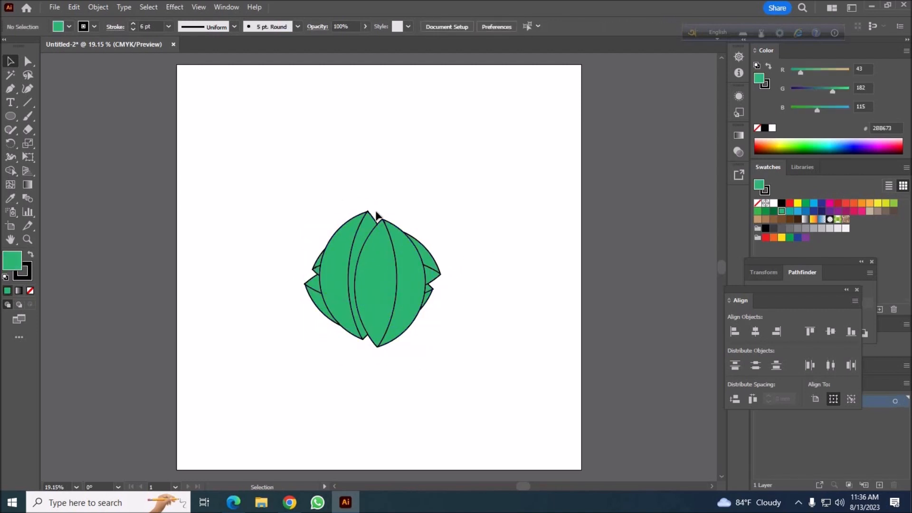
click(373, 279)
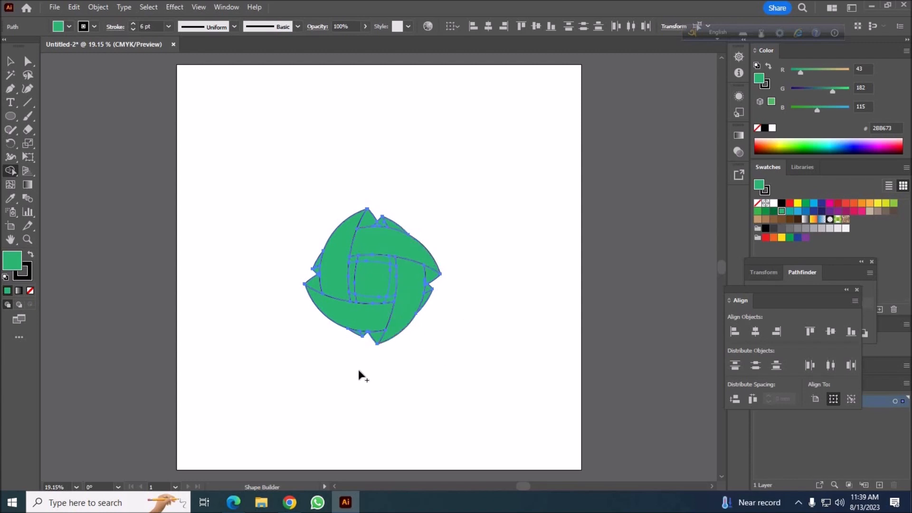
mouse_move(358, 337)
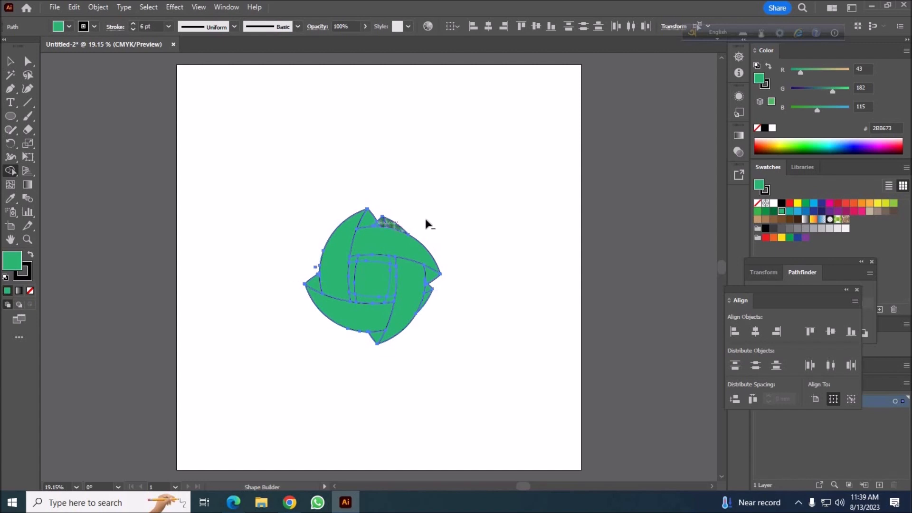
Merge the band regions and delete the centre square and stray slivers.
click(369, 277)
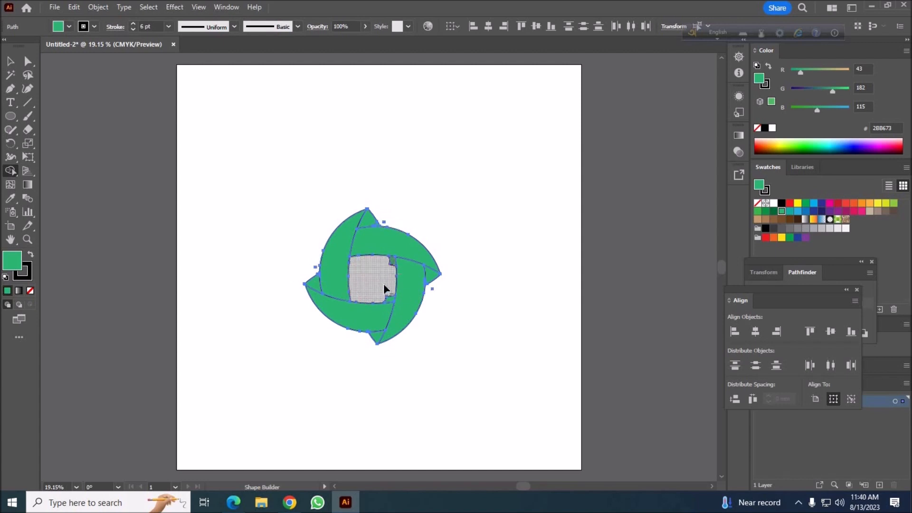
click(370, 282)
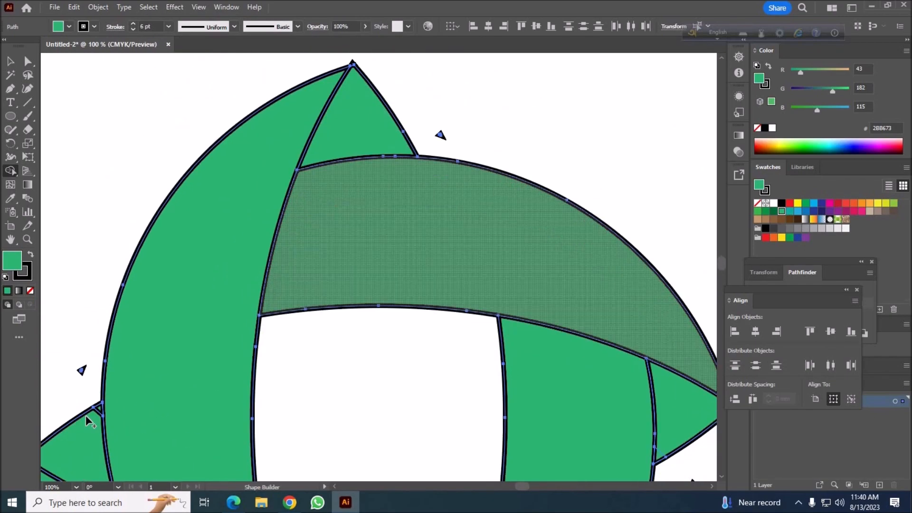
scroll(down, 3)
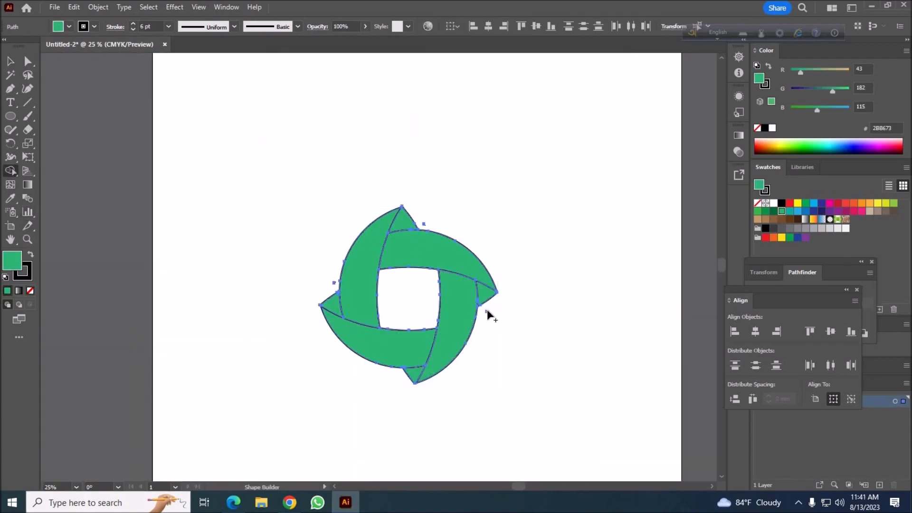
mouse_move(236, 368)
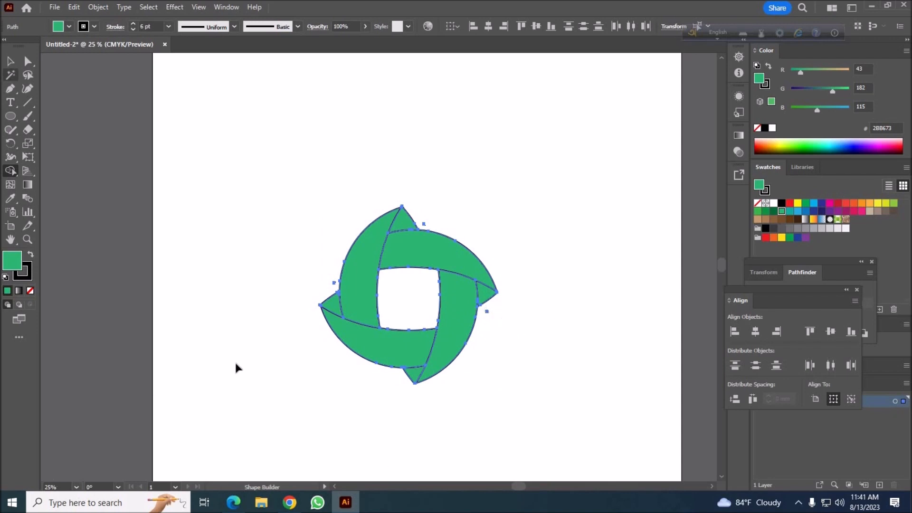
Select the four-band shape and give the bands a dark-to-light blue linear gradient.
click(238, 368)
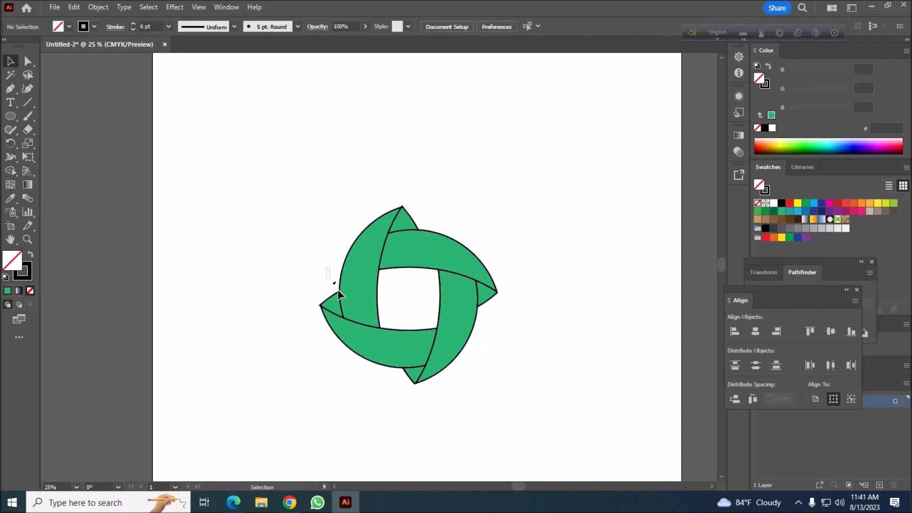
click(407, 291)
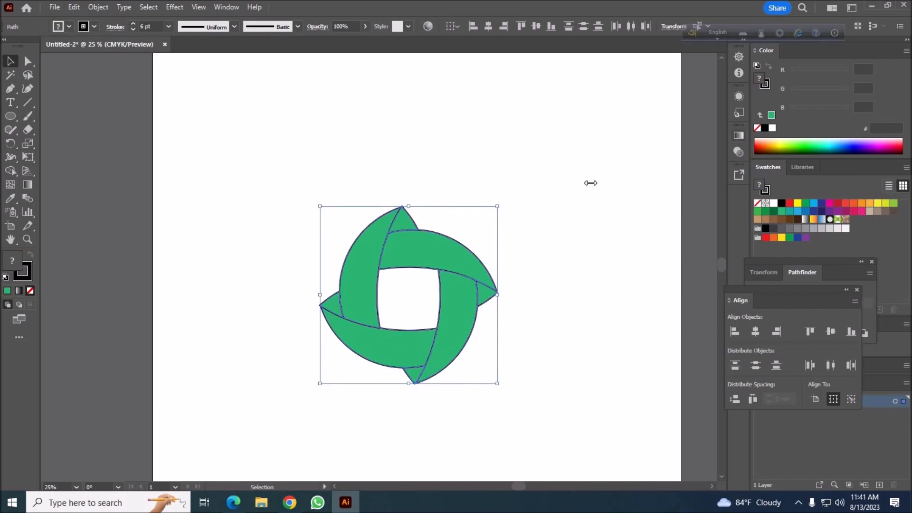
click(58, 26)
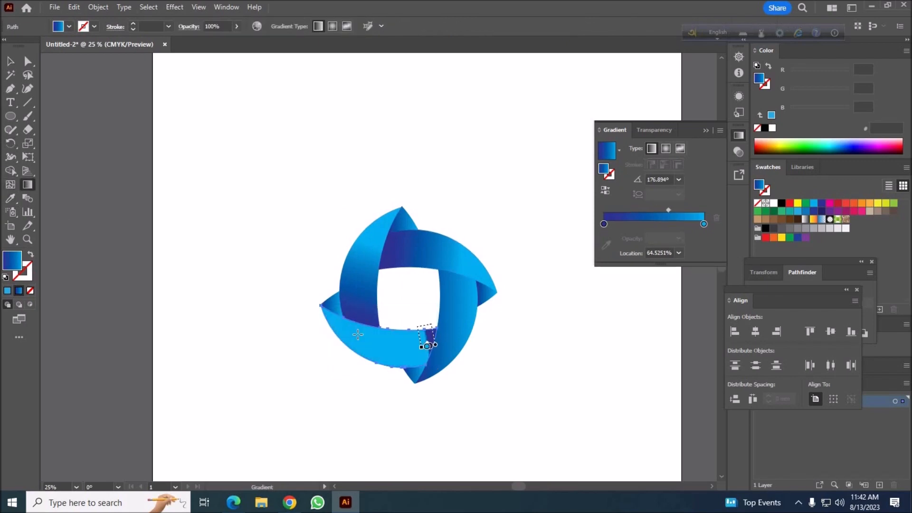
Adjust each band's gradient angle, midpoint and direction so darker blue sits at the tucks.
click(10, 60)
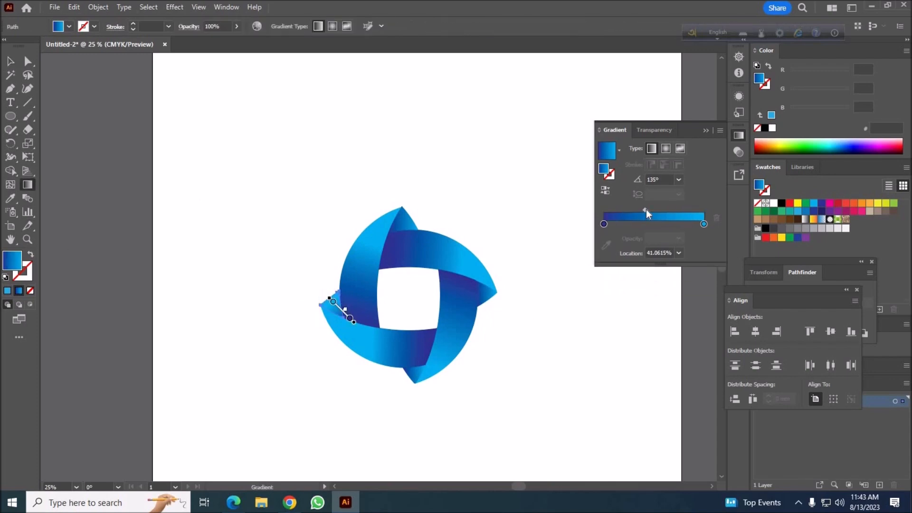
click(464, 477)
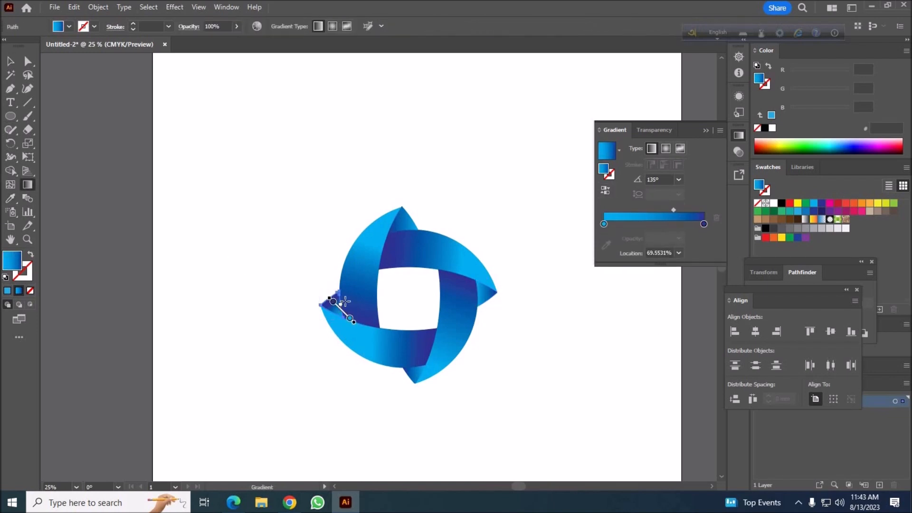
click(598, 434)
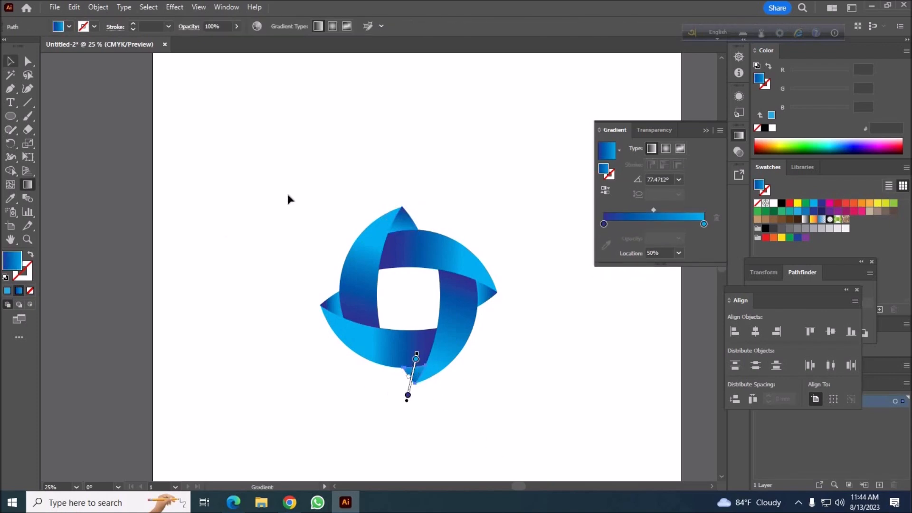
click(553, 459)
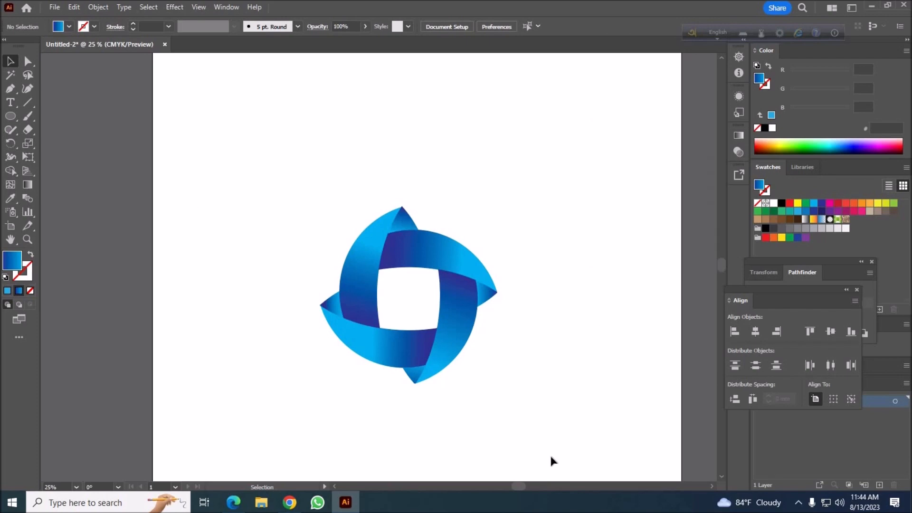
Rotate the whole logo 45° and bring up the Drop Shadow effect for it.
click(408, 293)
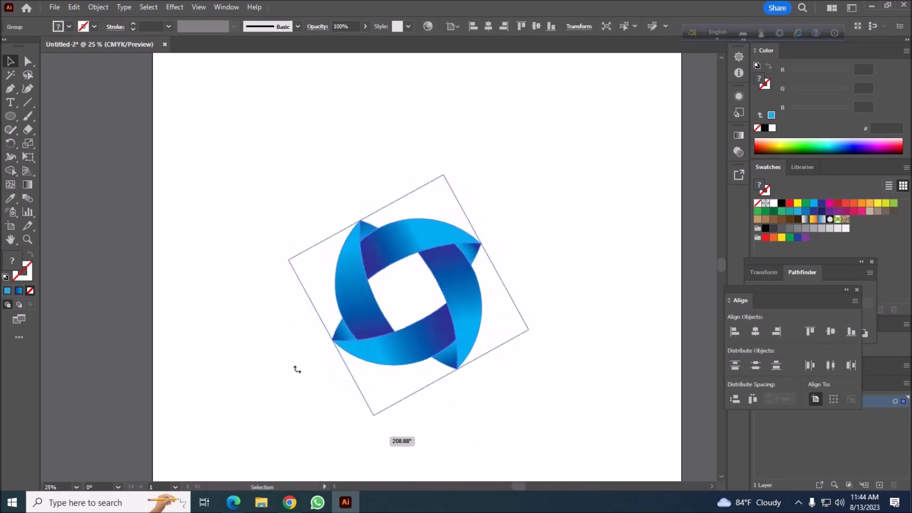
click(616, 376)
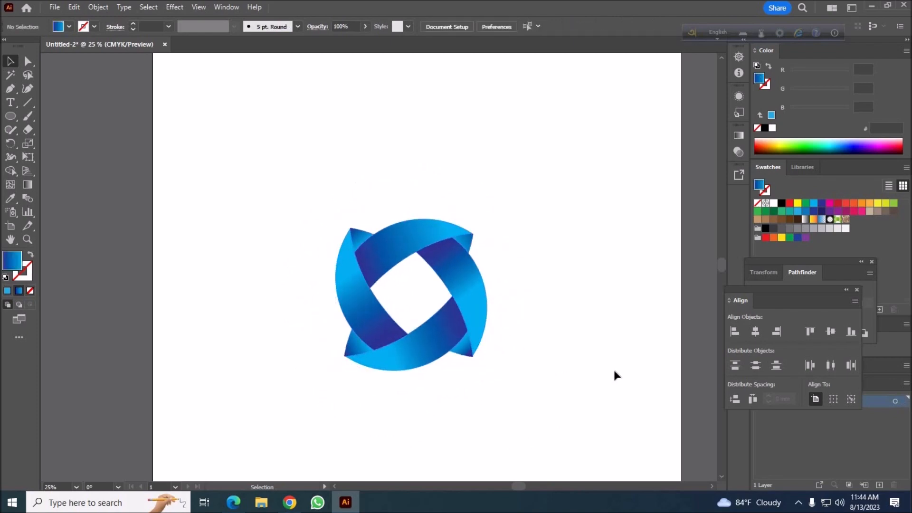
click(175, 6)
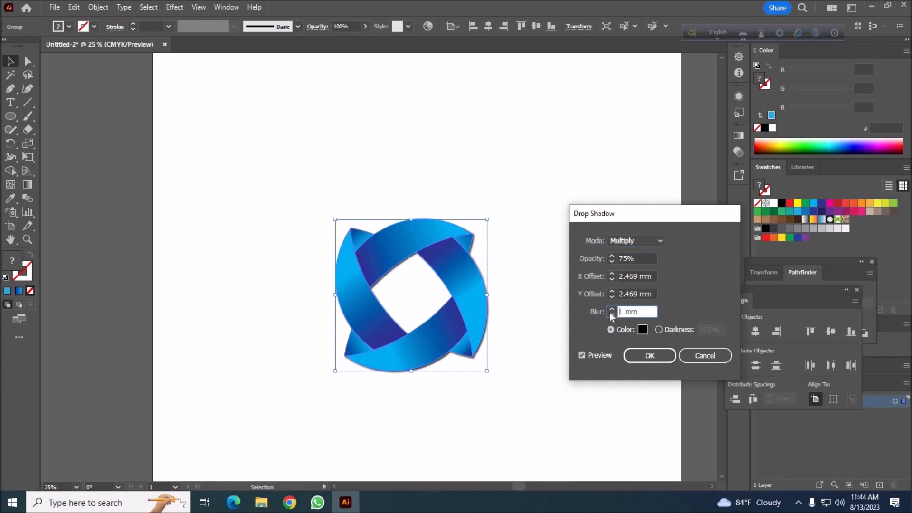
Set the shadow's opacity, blending mode and light blue colour, then apply it.
click(611, 291)
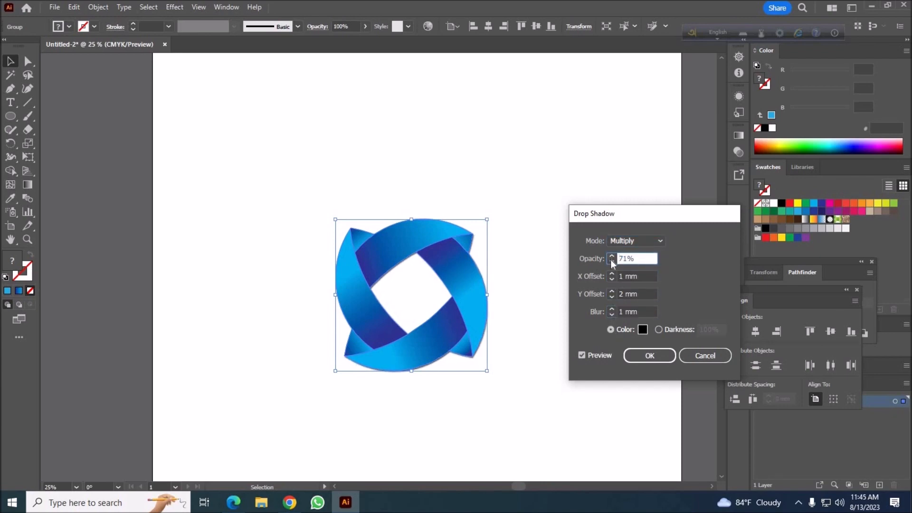
click(636, 240)
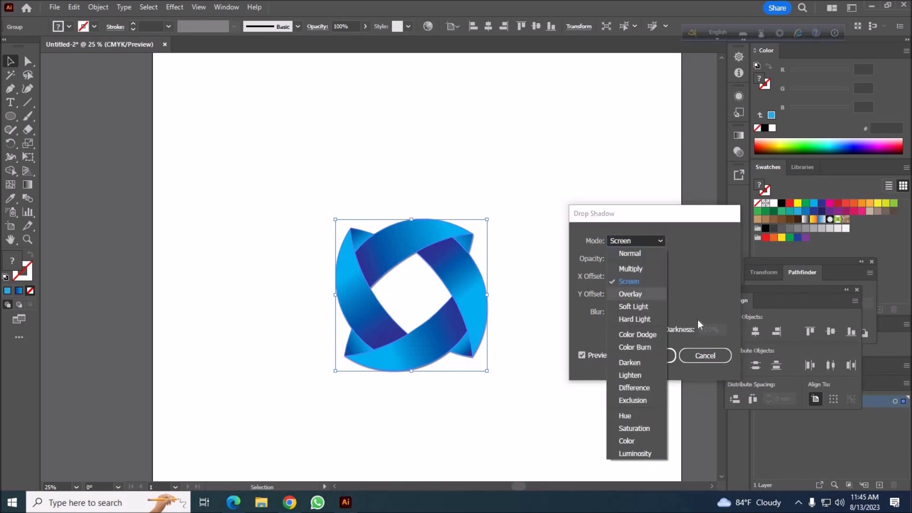
click(629, 253)
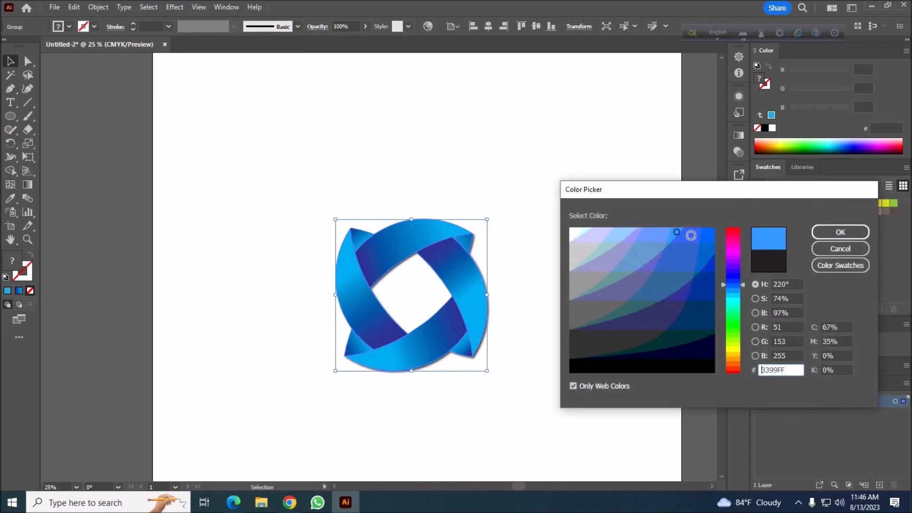
click(840, 232)
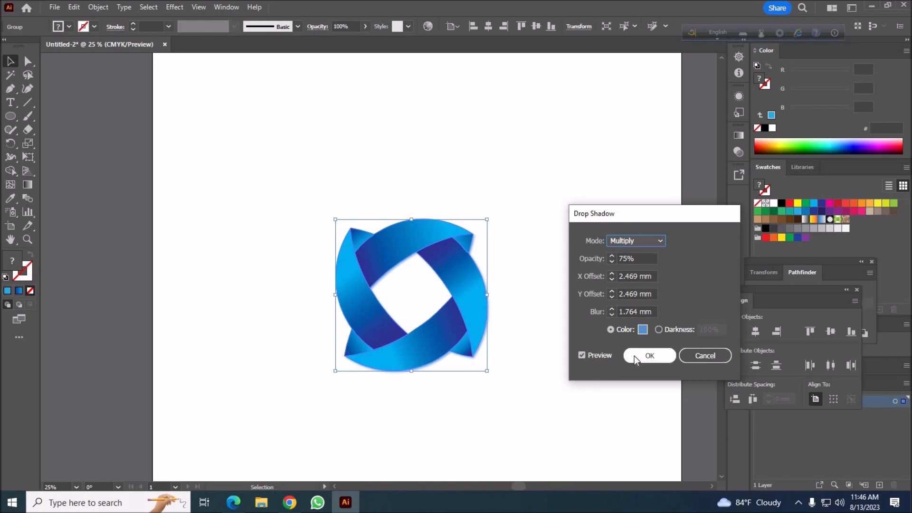
click(649, 355)
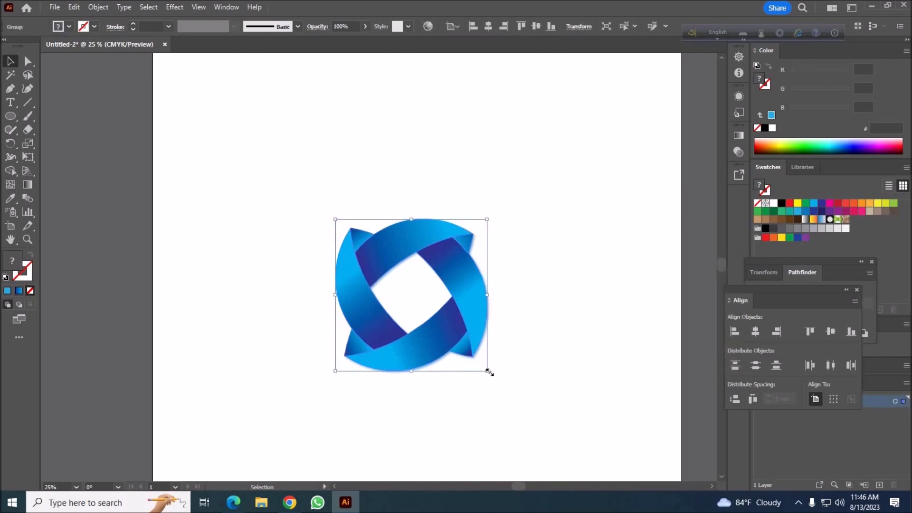